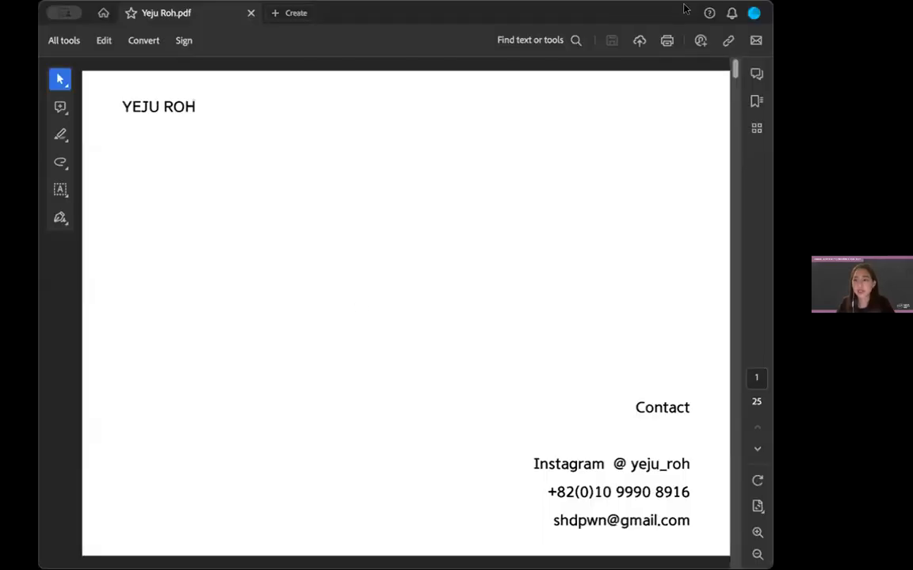
mouse_move(114, 174)
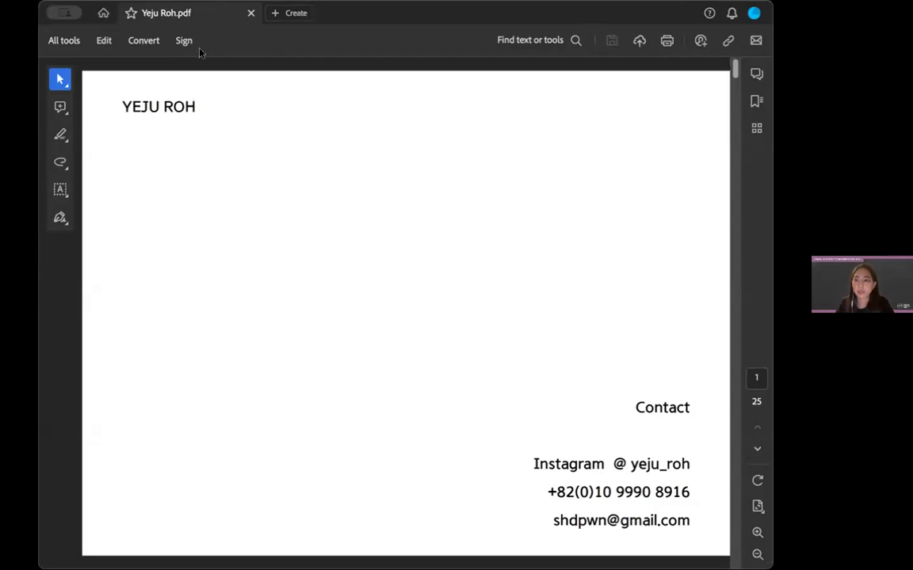
scroll("down", 3)
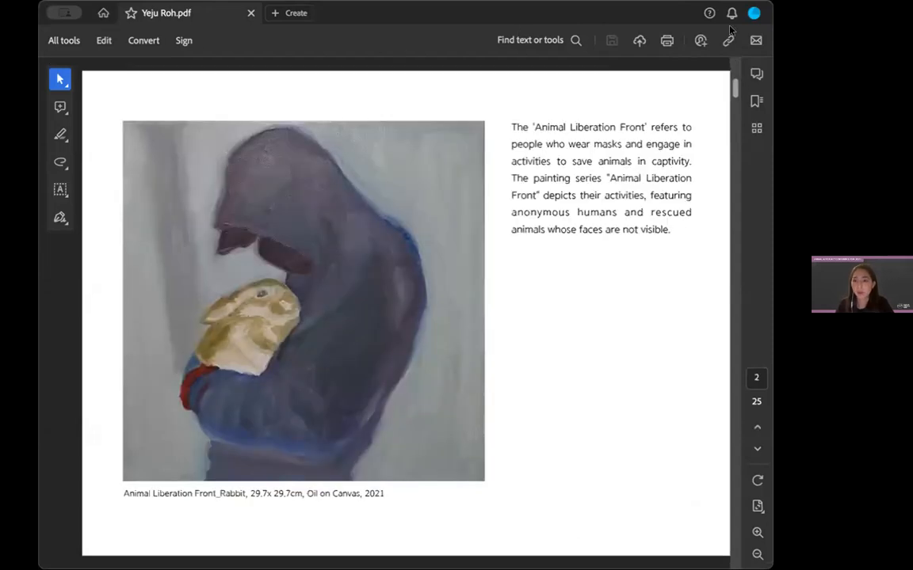
mouse_move(404, 241)
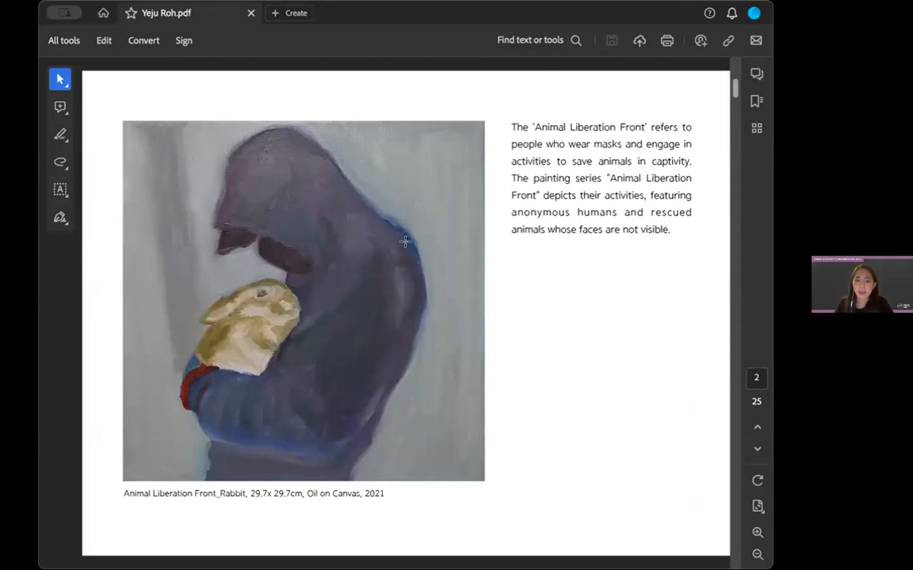
mouse_move(419, 271)
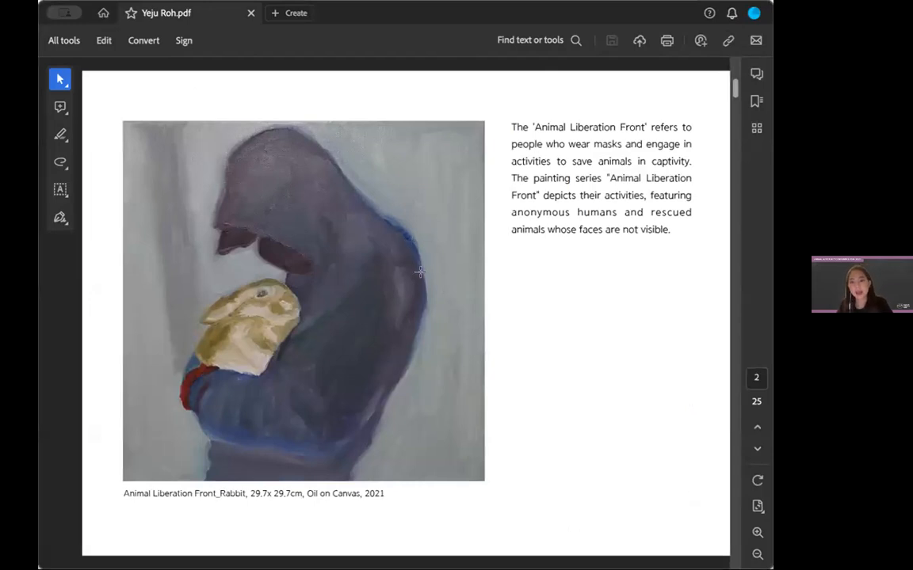
mouse_move(266, 305)
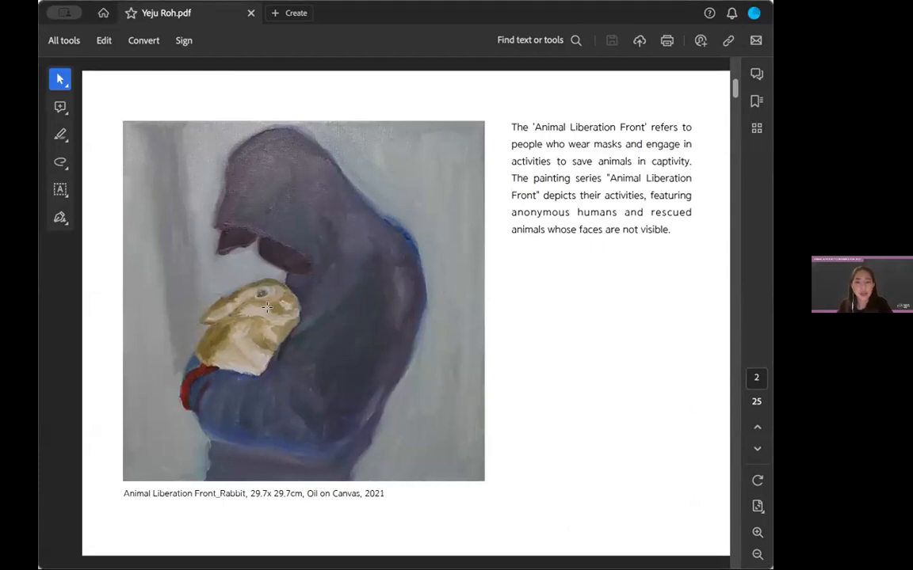
scroll("down", 3)
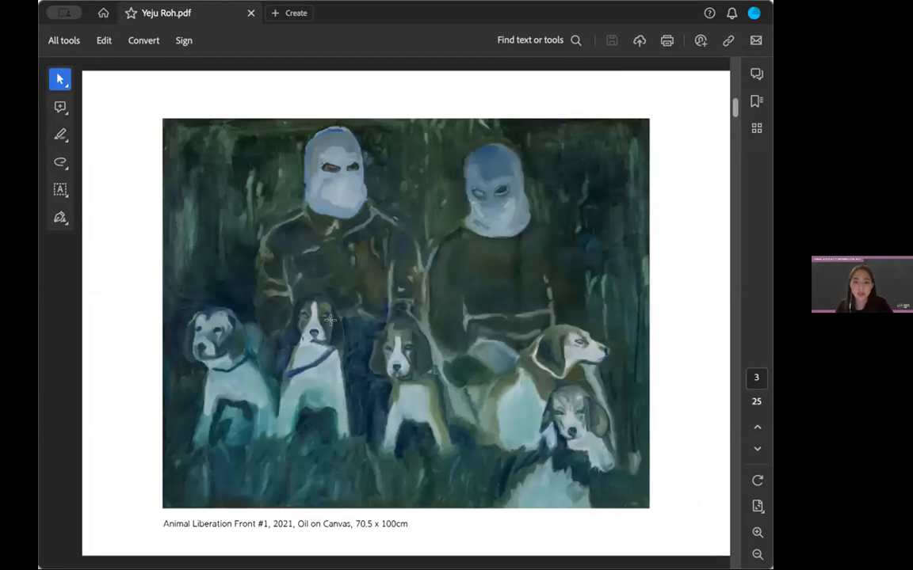
scroll("down", 3)
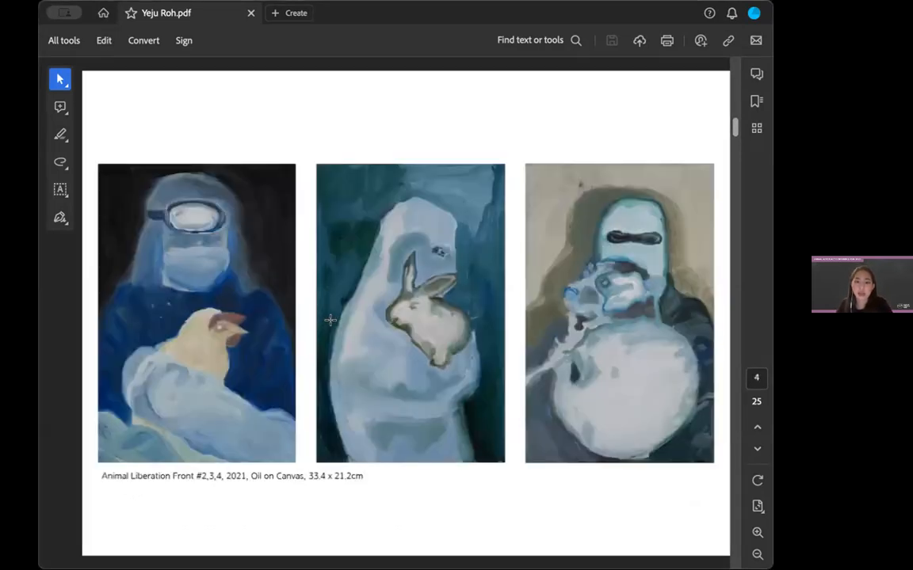
scroll("down", 3)
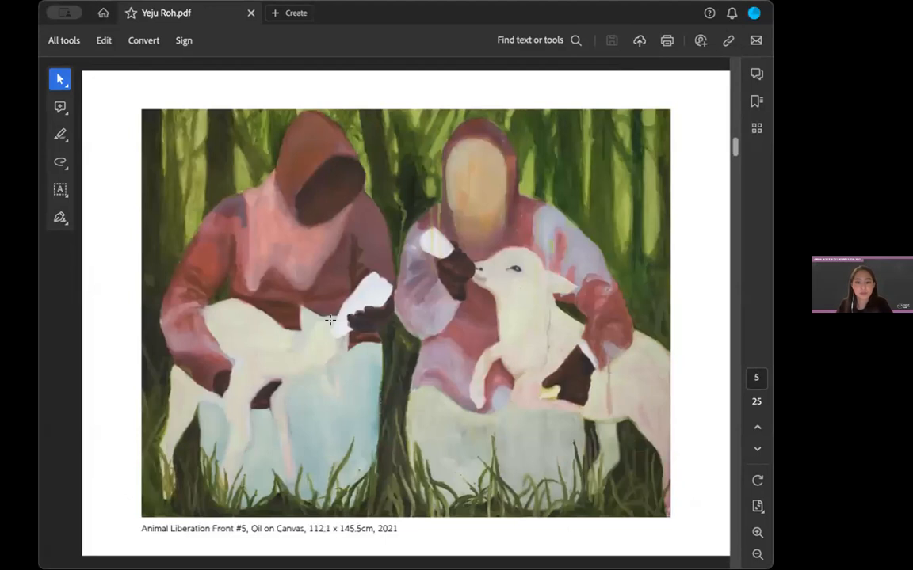
scroll("down", 3)
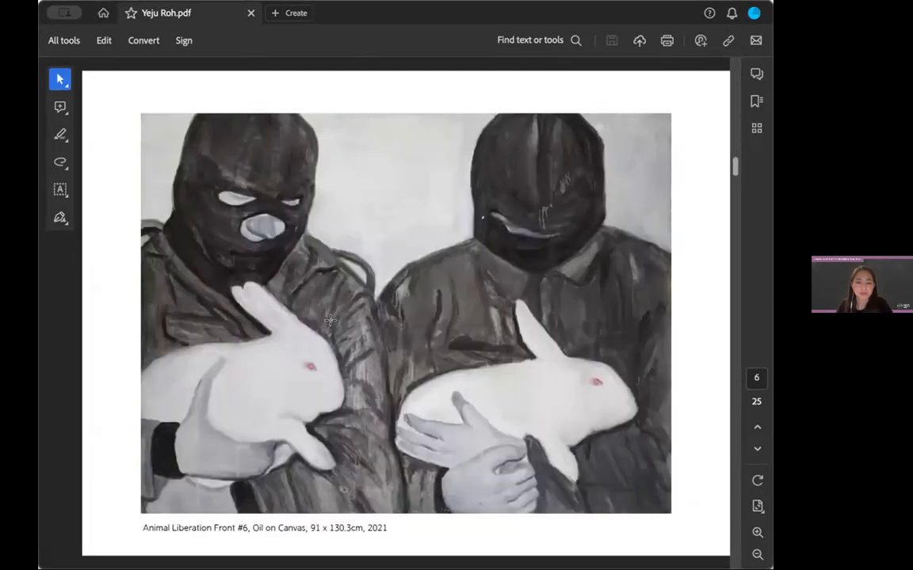
scroll("down", 3)
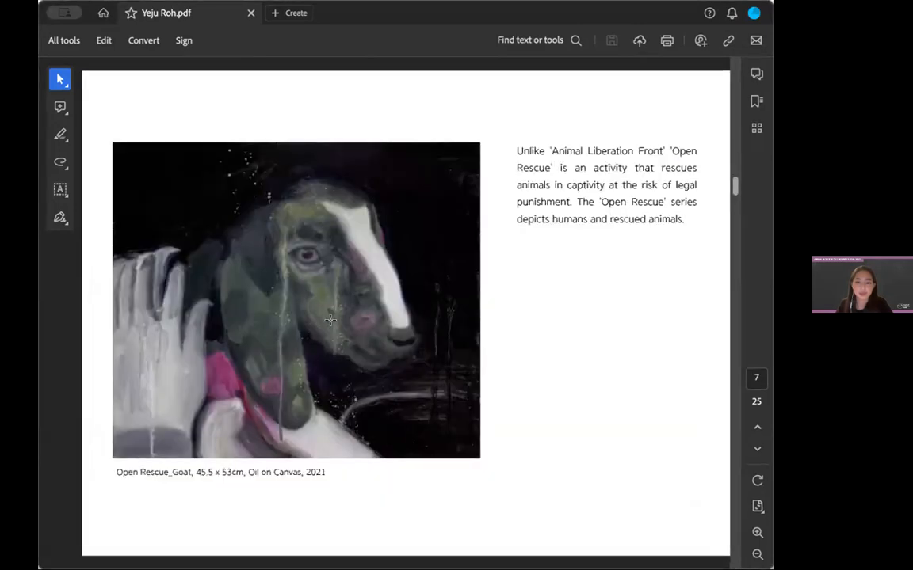
mouse_move(542, 167)
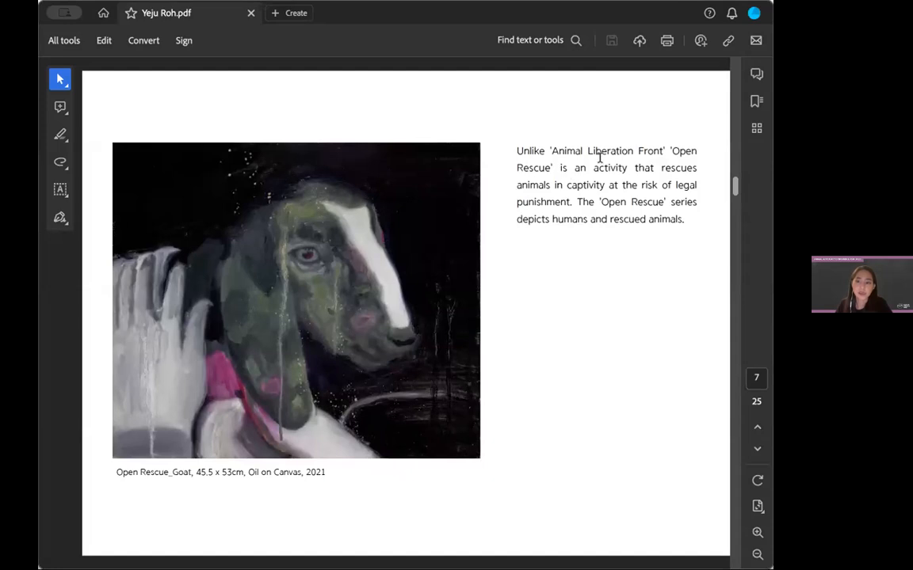
mouse_move(529, 152)
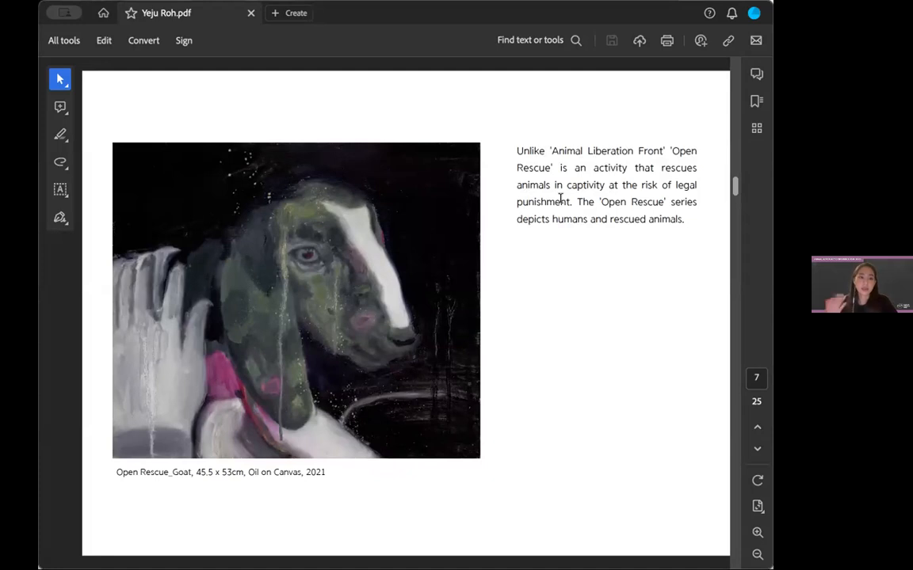
mouse_move(581, 242)
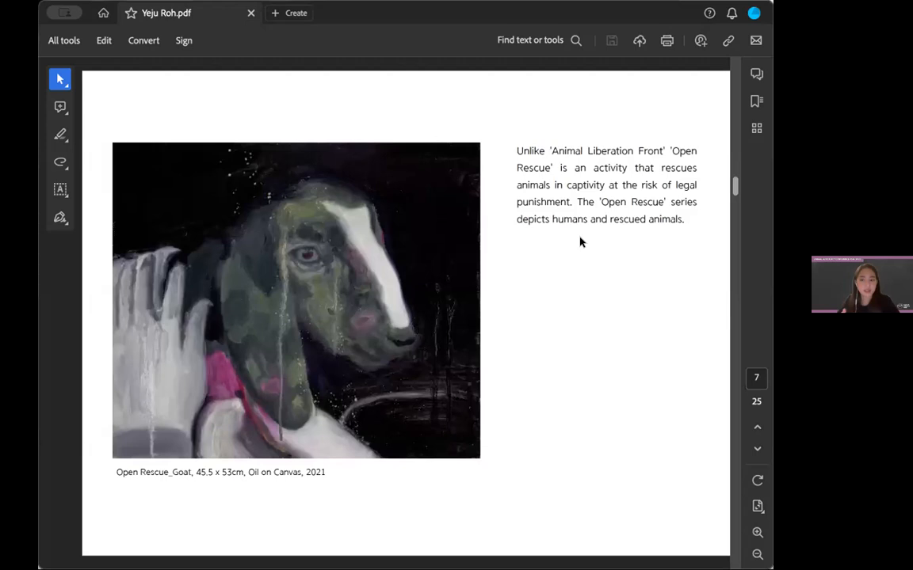
scroll("down", 3)
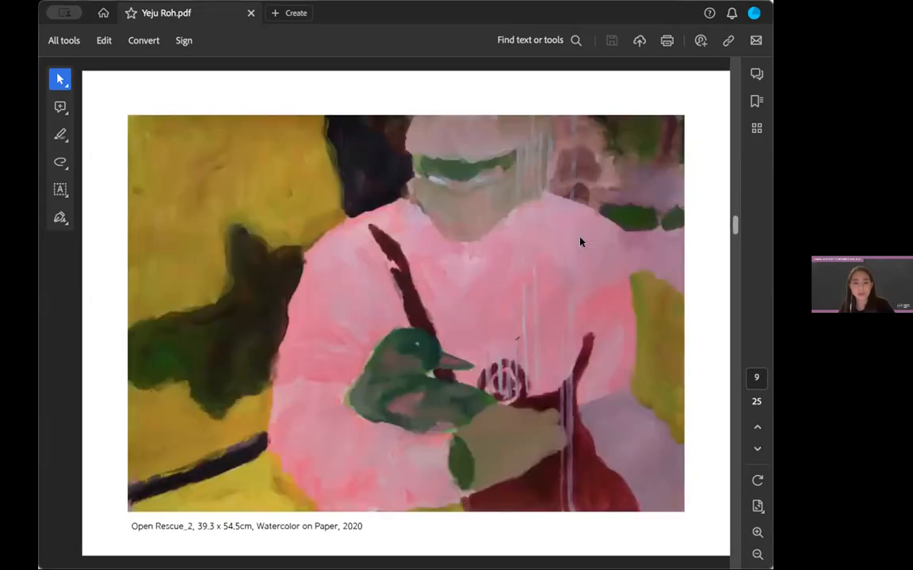
scroll("down", 3)
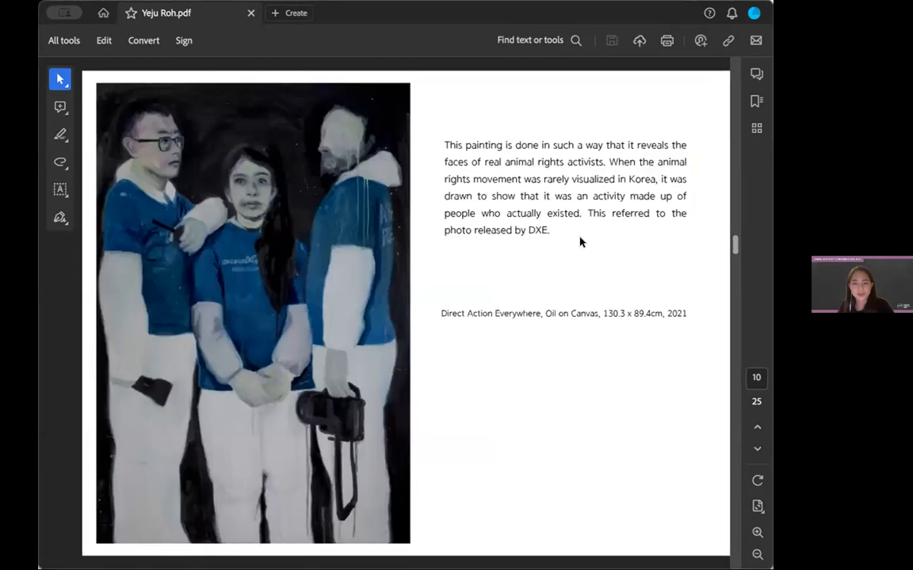
mouse_move(232, 378)
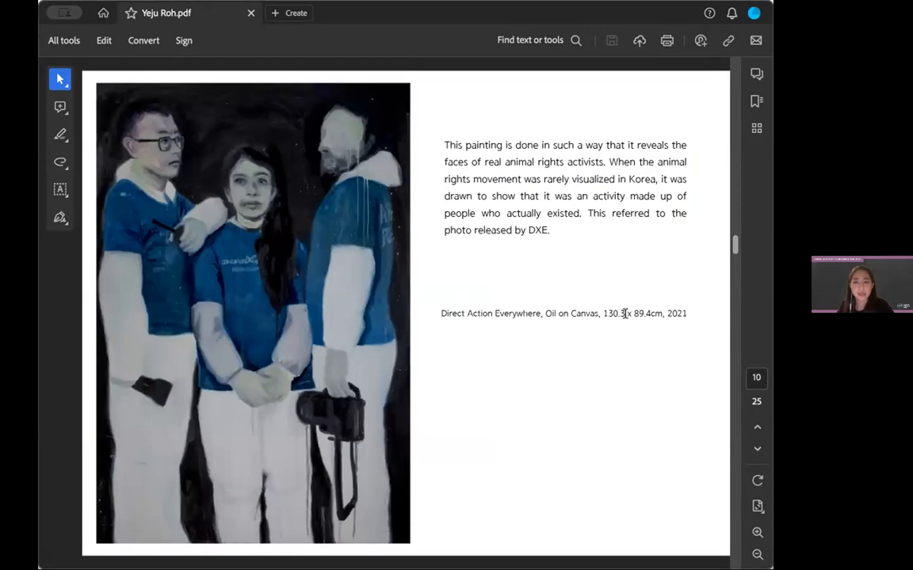
scroll("down", 3)
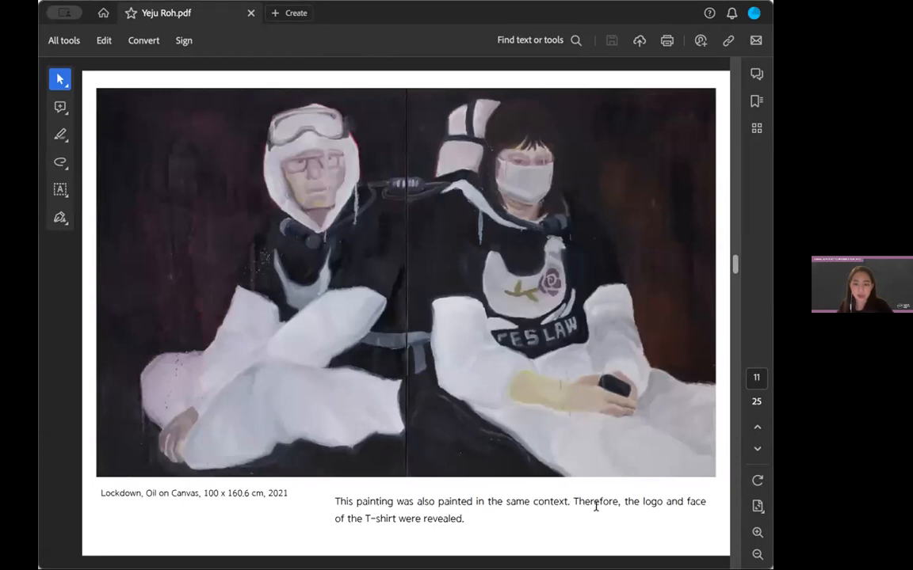
mouse_move(520, 346)
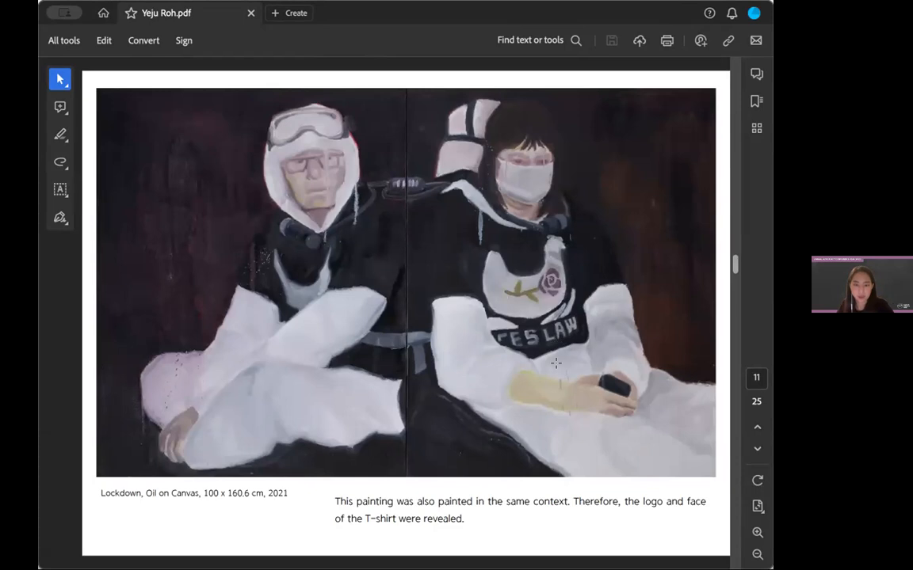
mouse_move(500, 317)
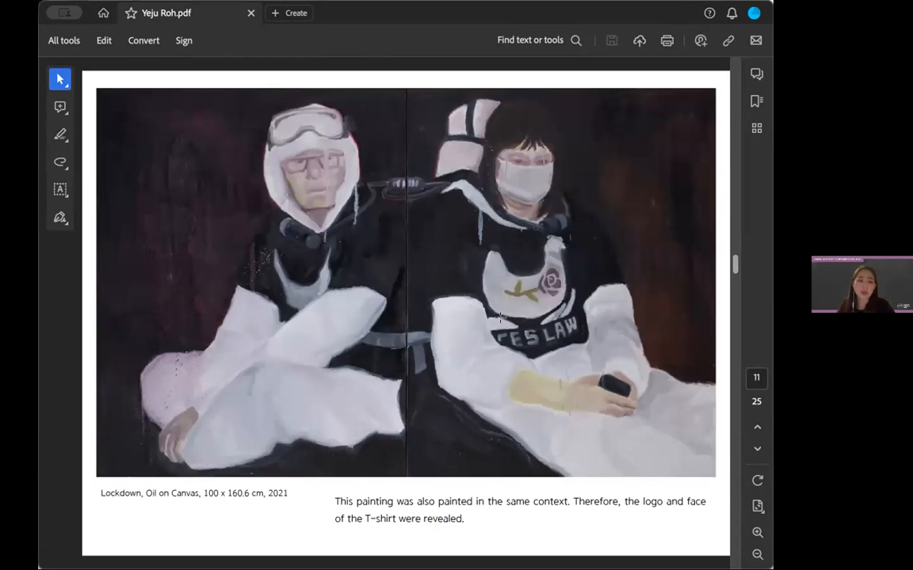
mouse_move(545, 99)
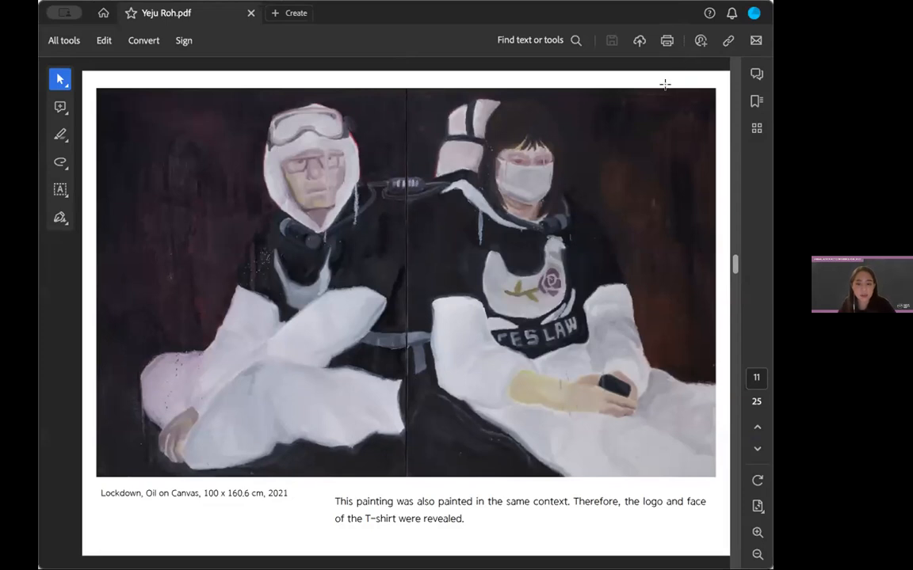
scroll("down", 3)
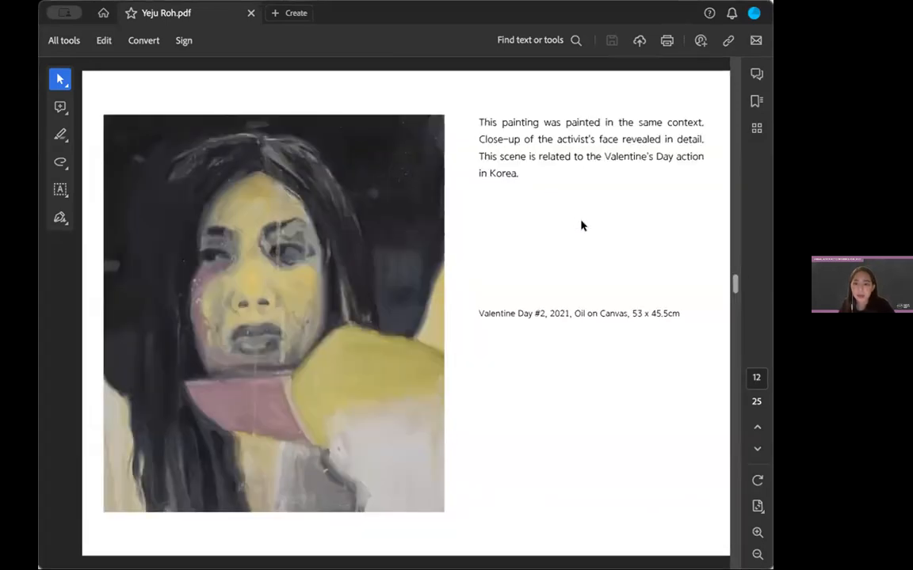
scroll("down", 3)
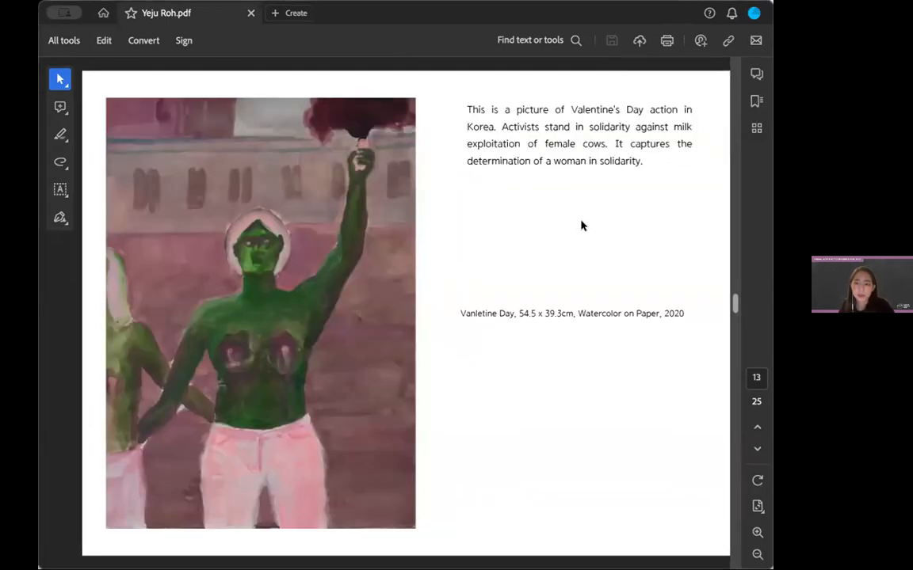
mouse_move(572, 138)
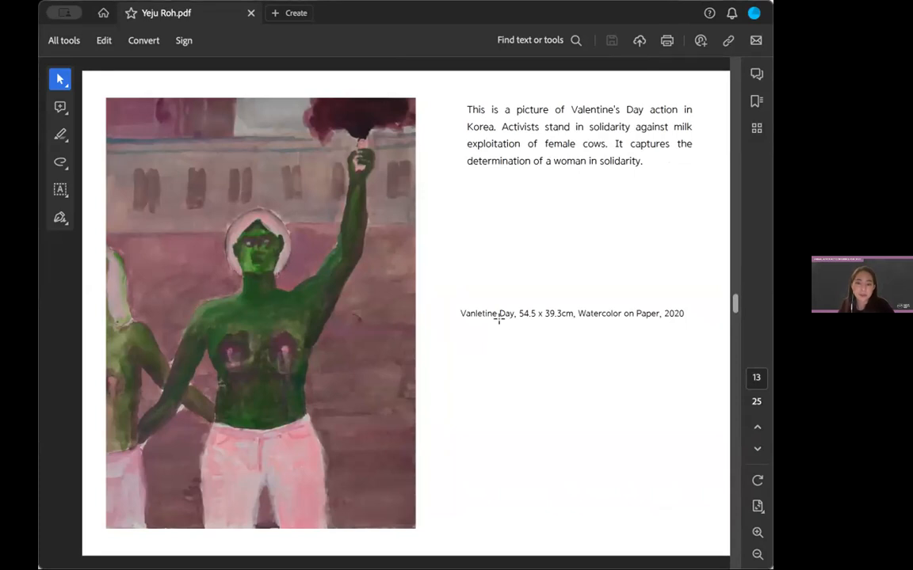
scroll("down", 3)
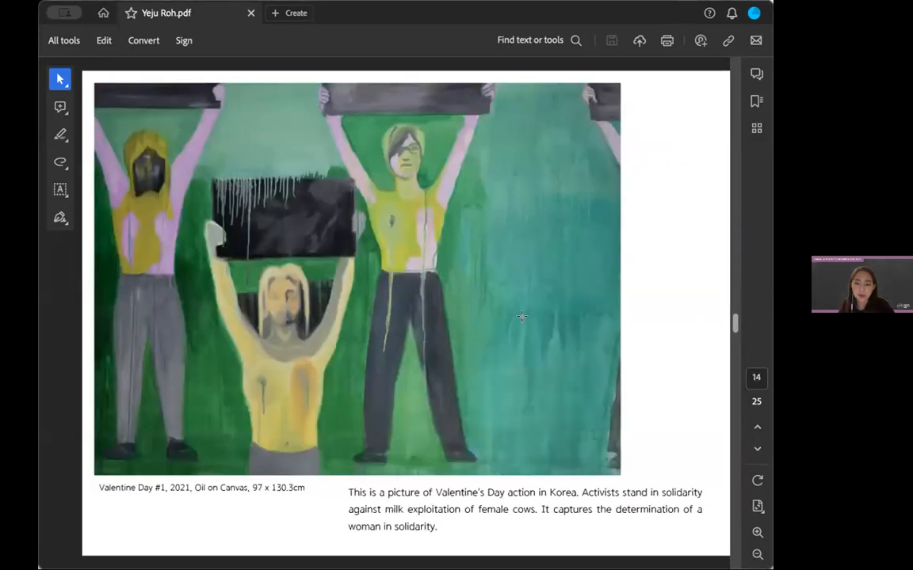
mouse_move(556, 329)
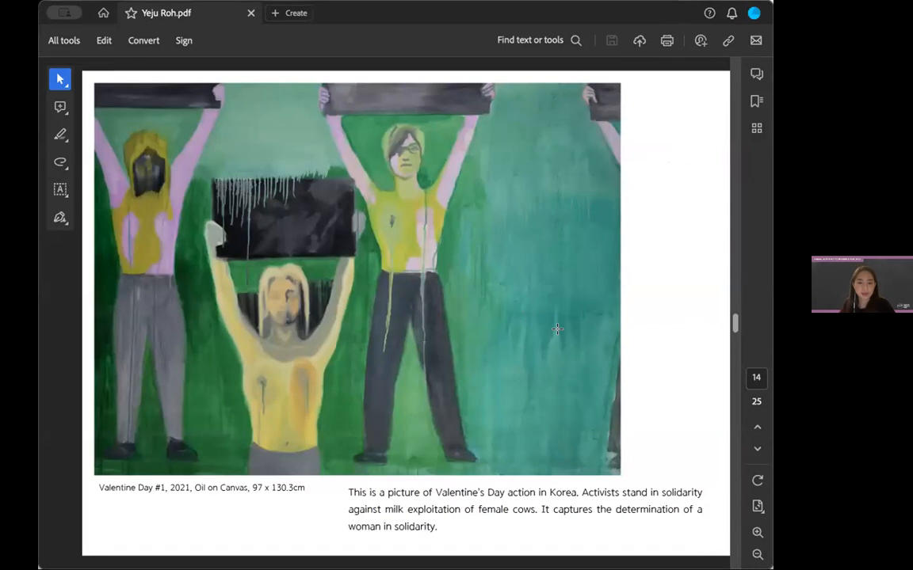
scroll("down", 3)
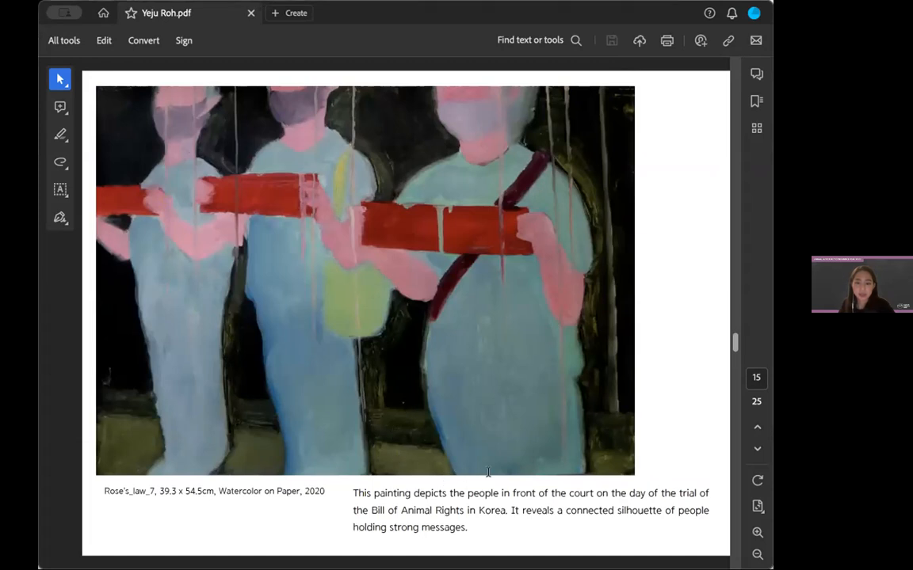
mouse_move(695, 408)
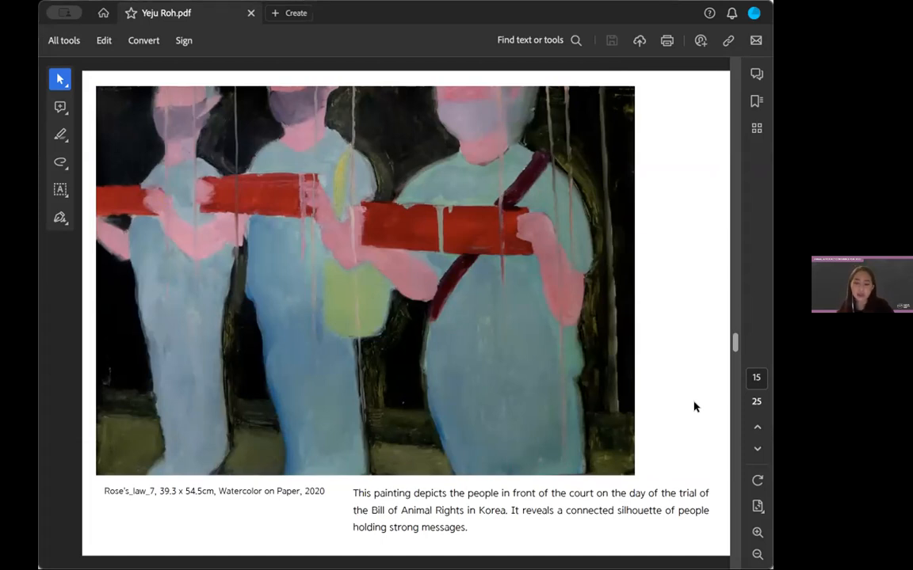
mouse_move(489, 331)
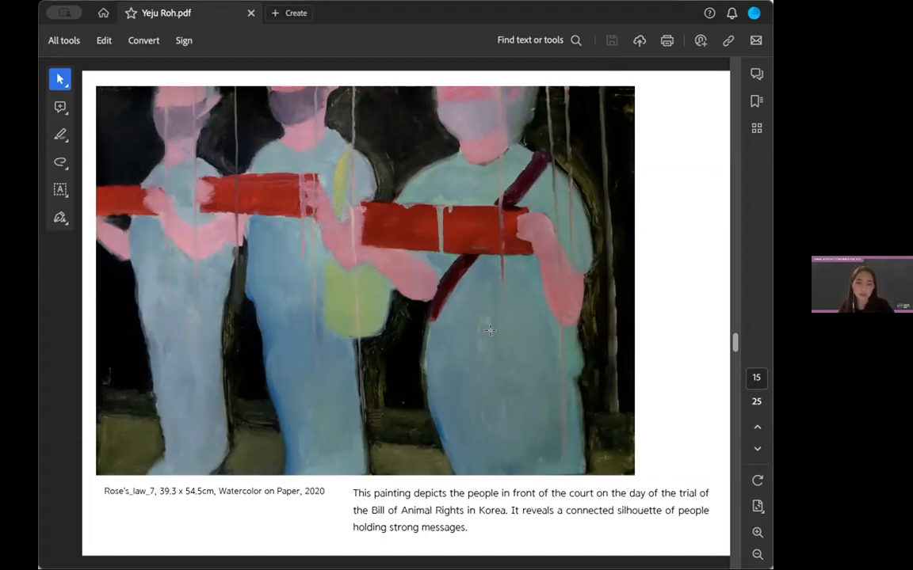
scroll("down", 3)
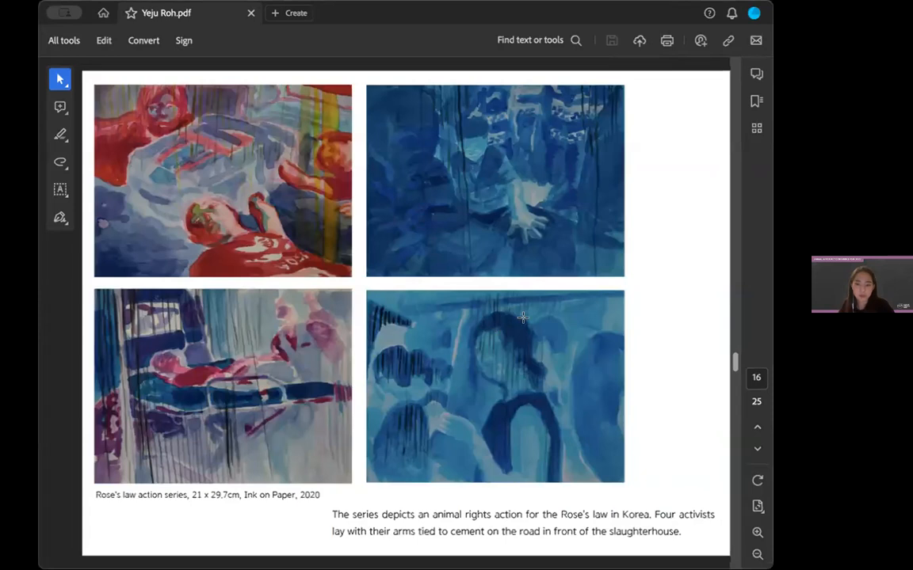
mouse_move(563, 318)
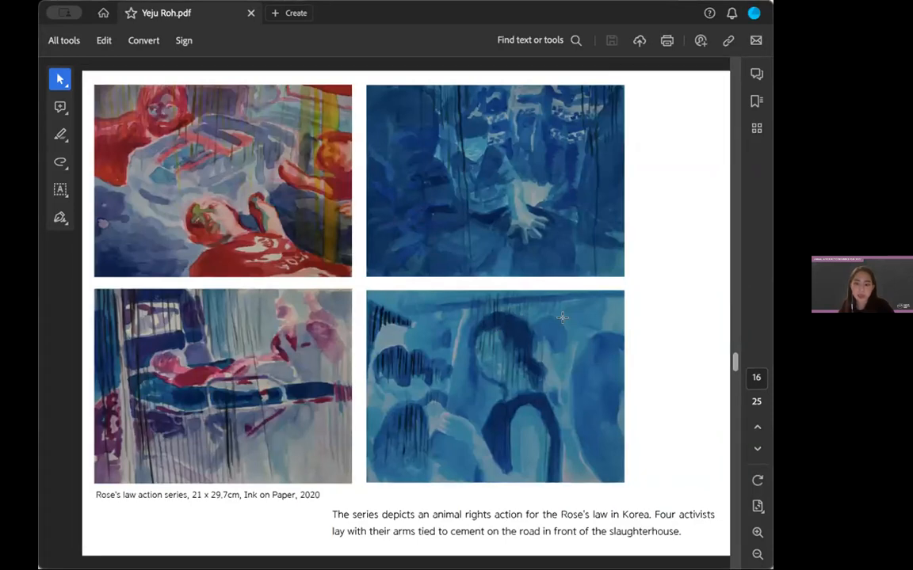
mouse_move(598, 333)
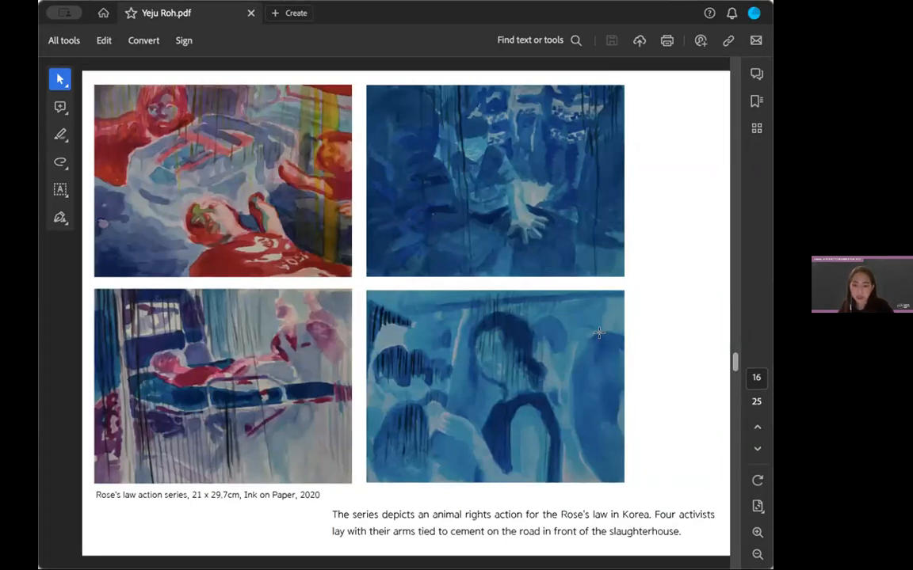
scroll("down", 3)
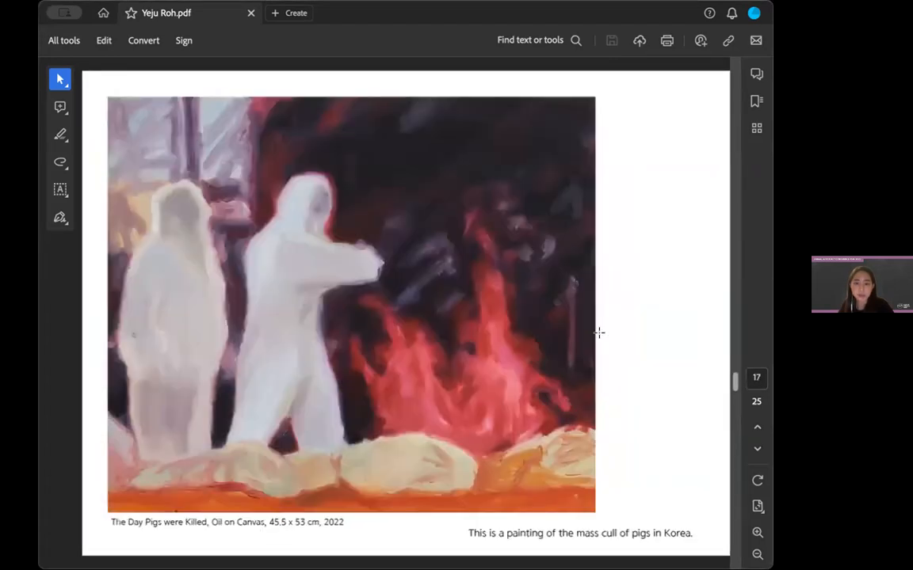
scroll("down", 3)
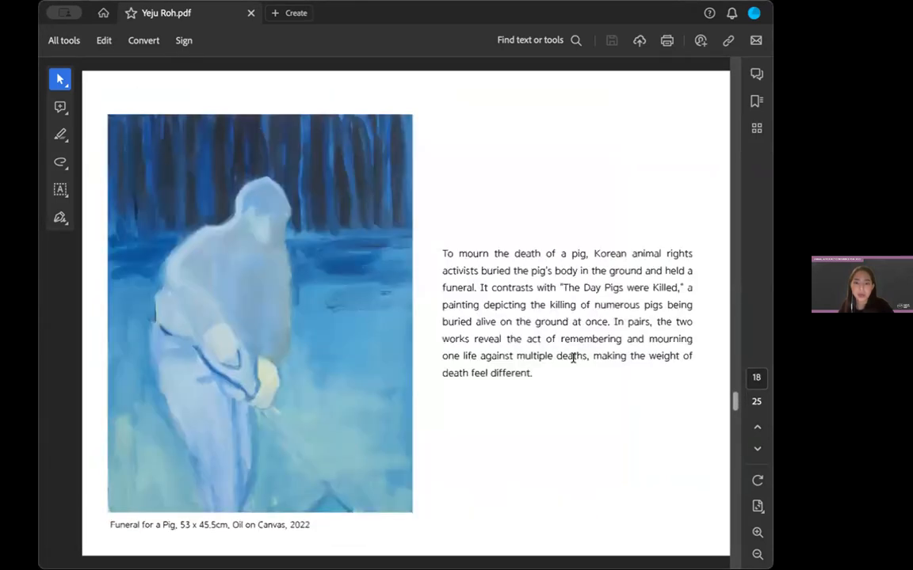
scroll("down", 3)
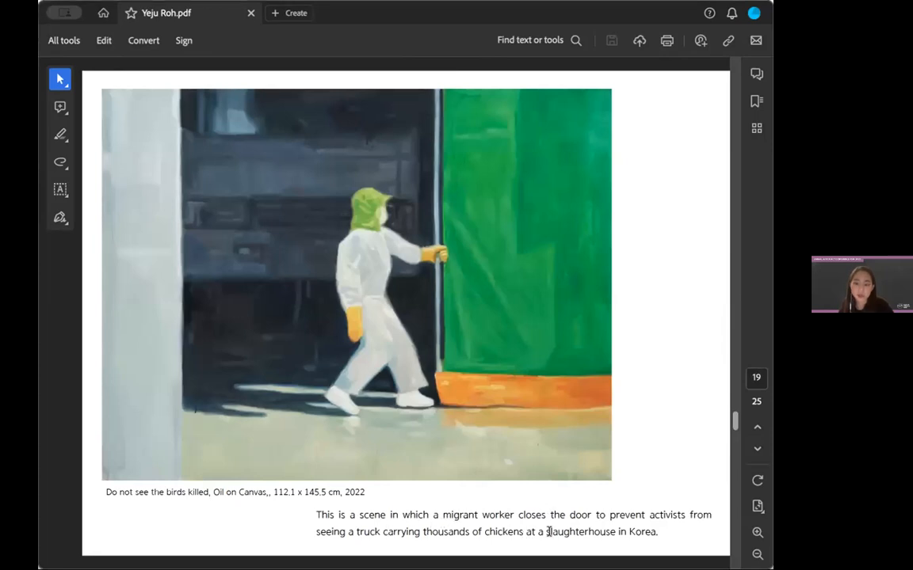
mouse_move(473, 296)
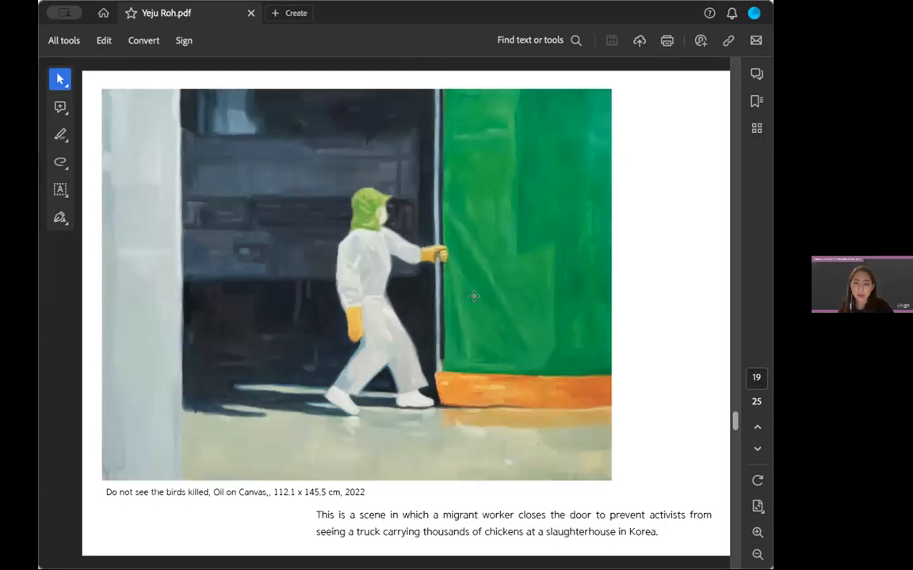
mouse_move(468, 364)
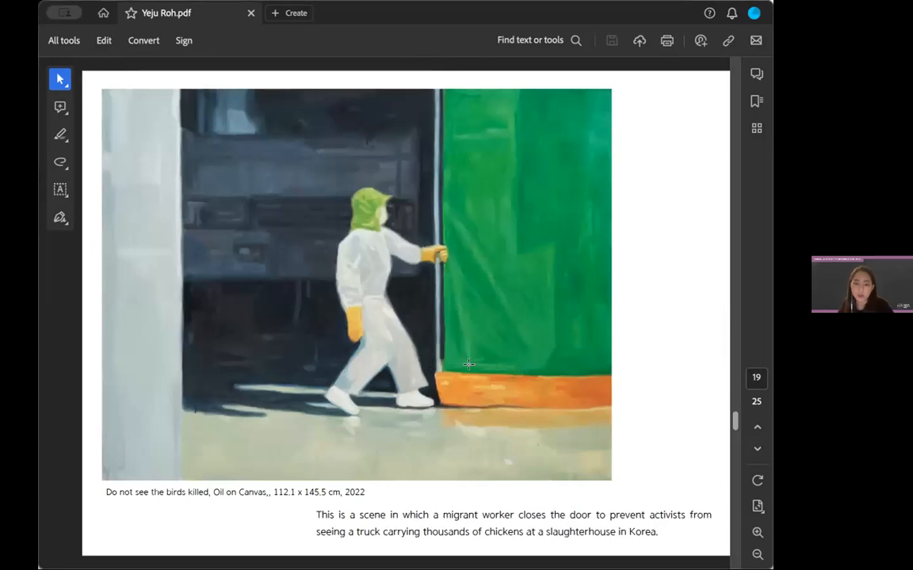
scroll("down", 3)
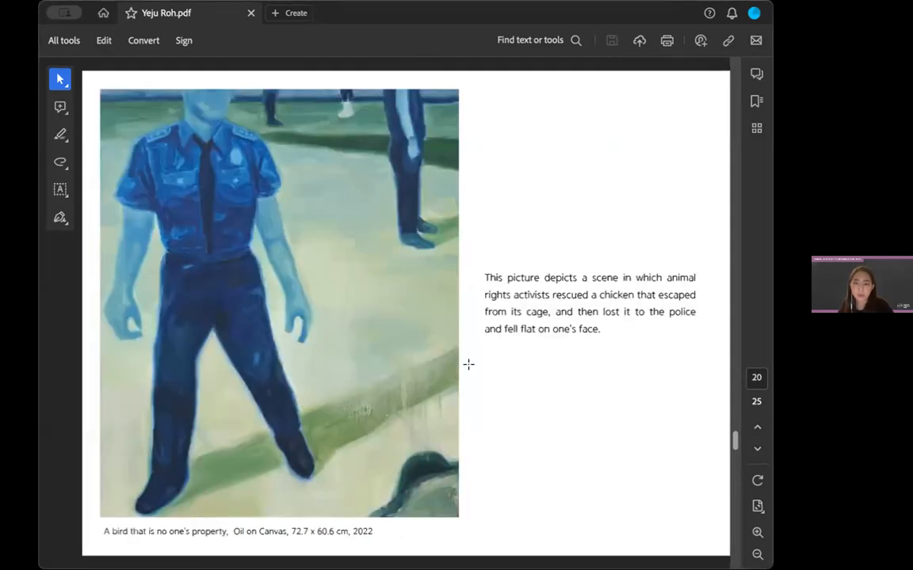
scroll("down", 3)
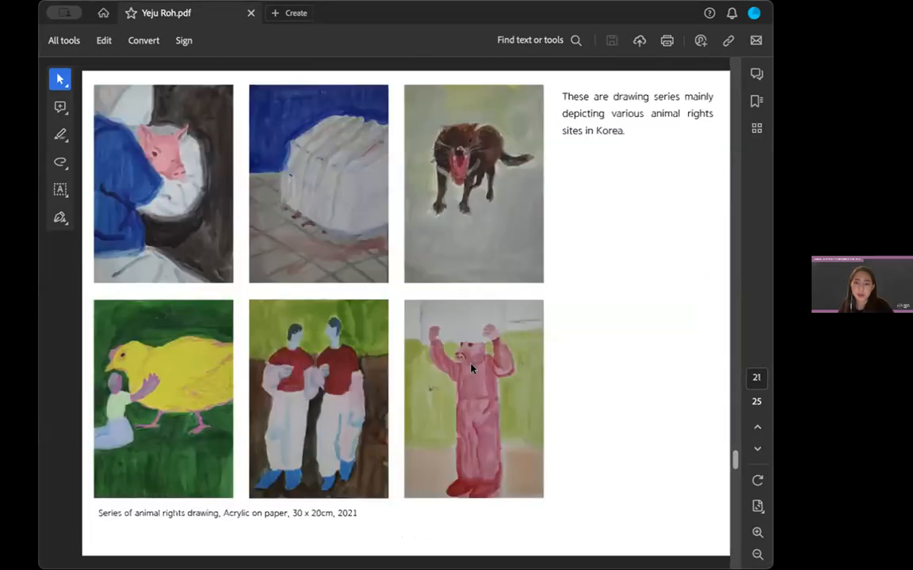
mouse_move(271, 251)
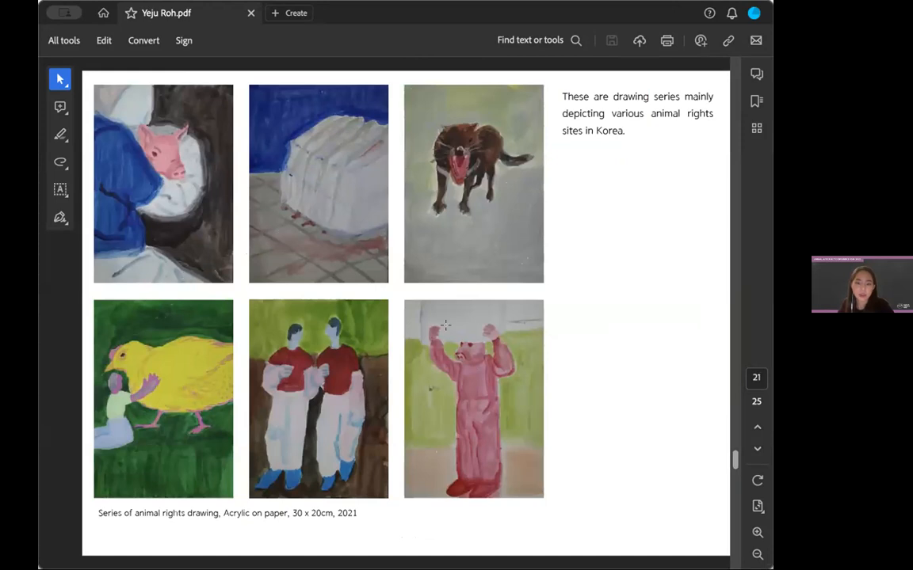
scroll("down", 3)
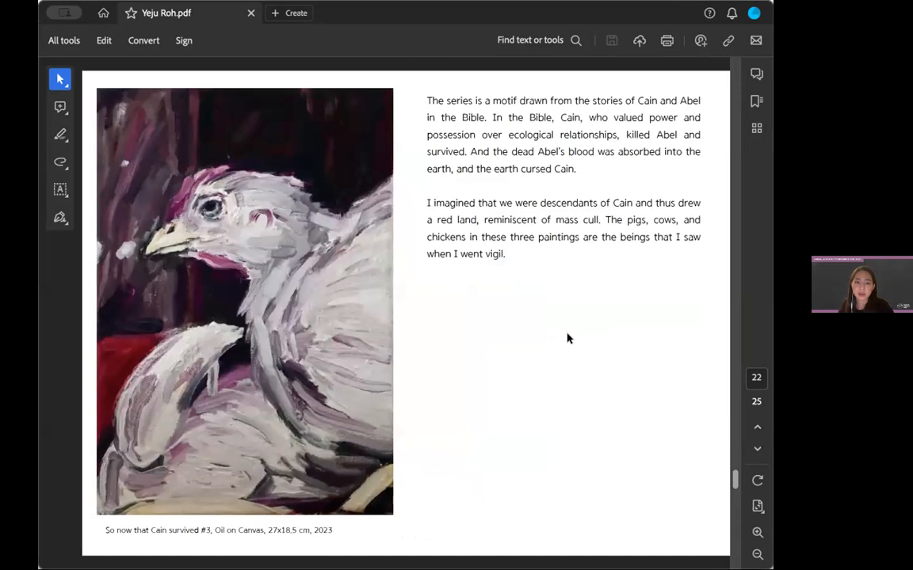
scroll("down", 3)
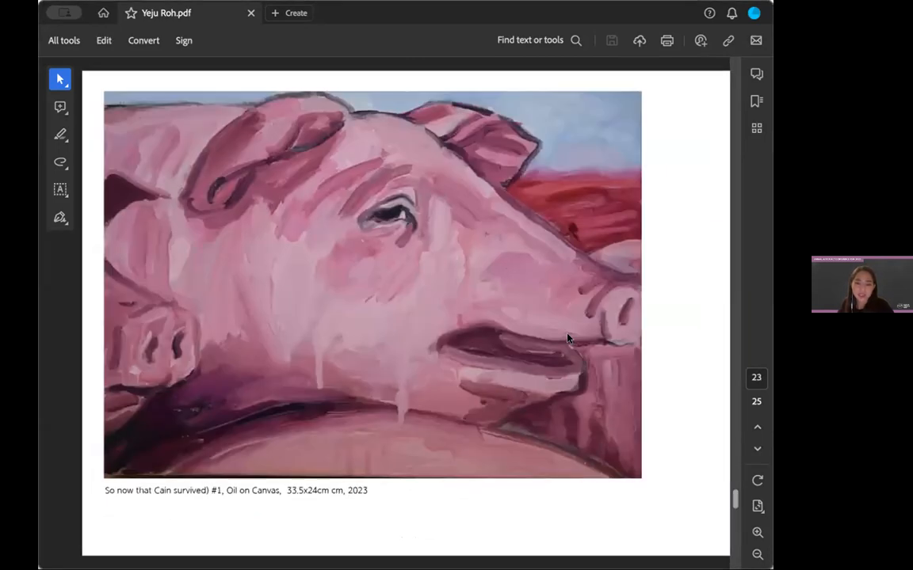
scroll("down", 3)
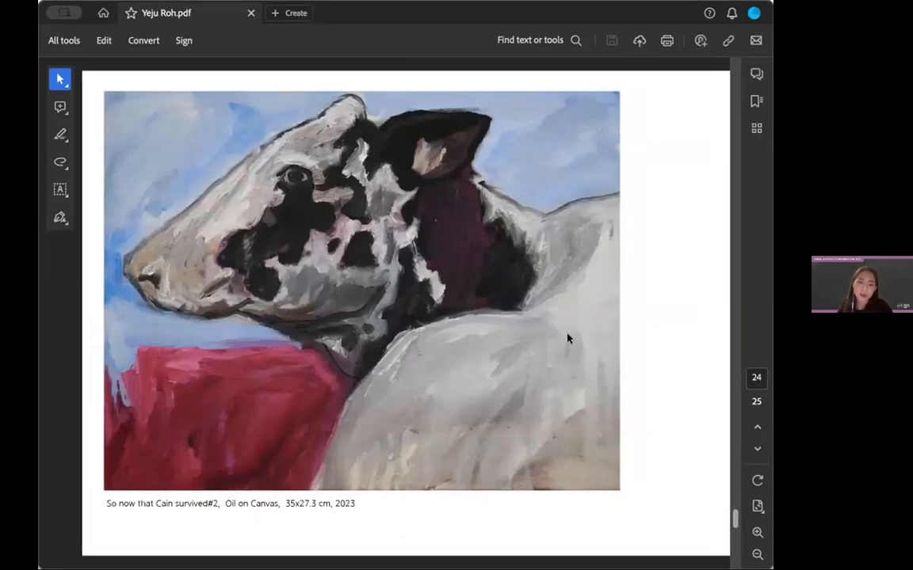
scroll("down", 3)
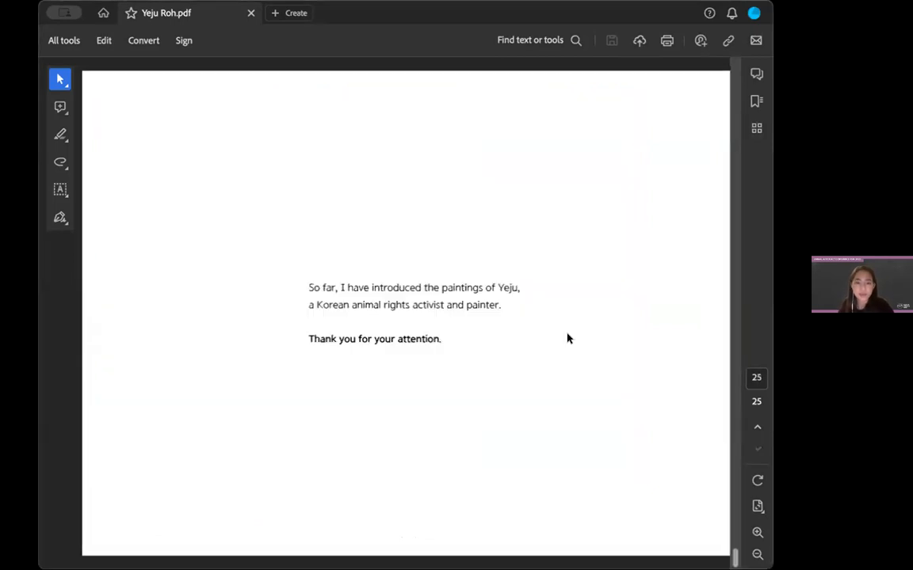
mouse_move(329, 305)
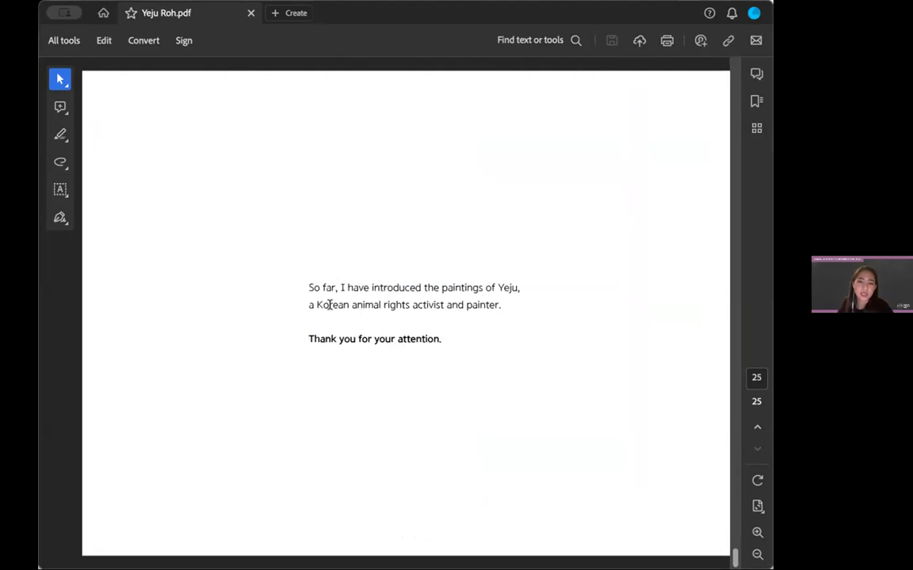
mouse_move(381, 120)
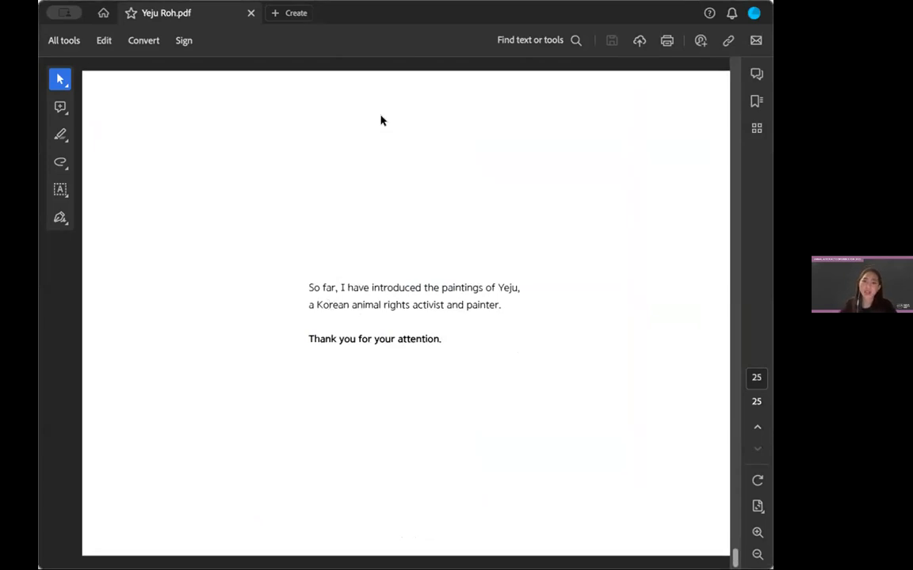
mouse_move(344, 35)
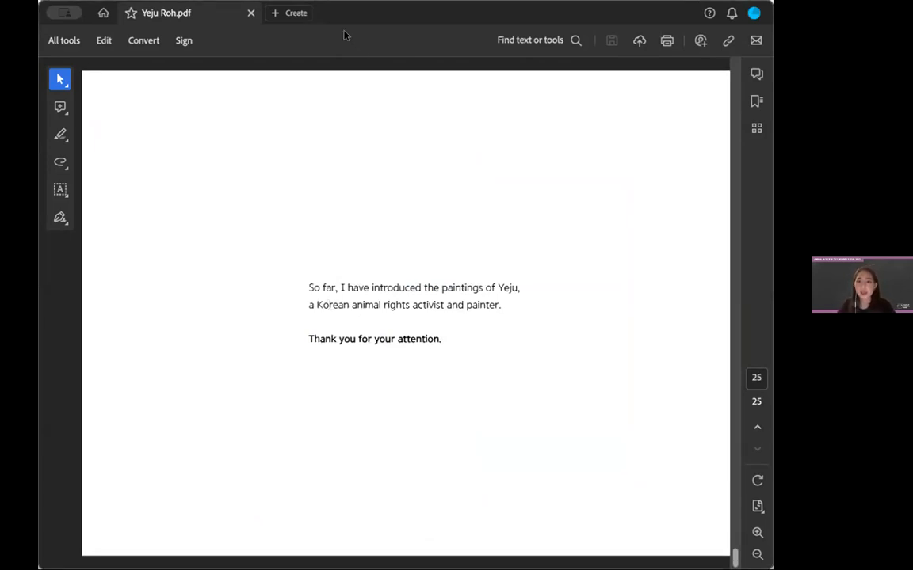